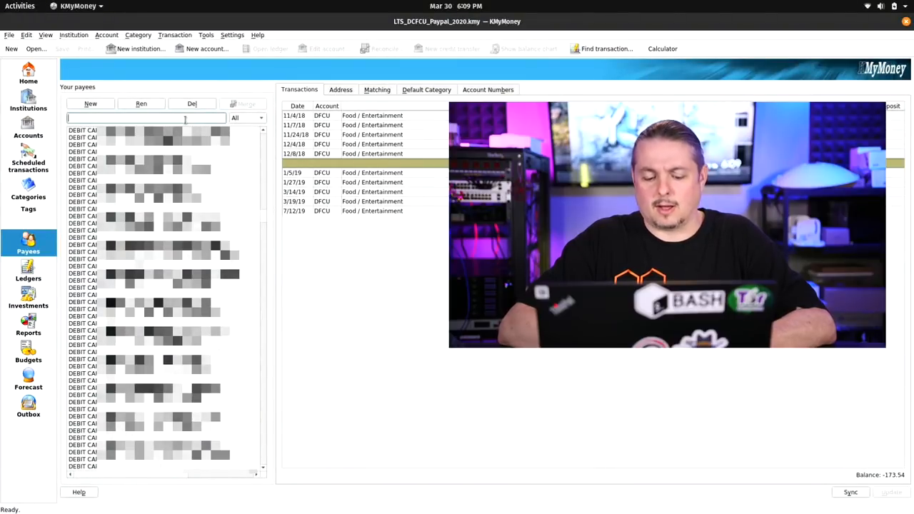
# Filter the payee list with the search text 'pizza hut 262'
pyautogui.write('pizza hut 262')
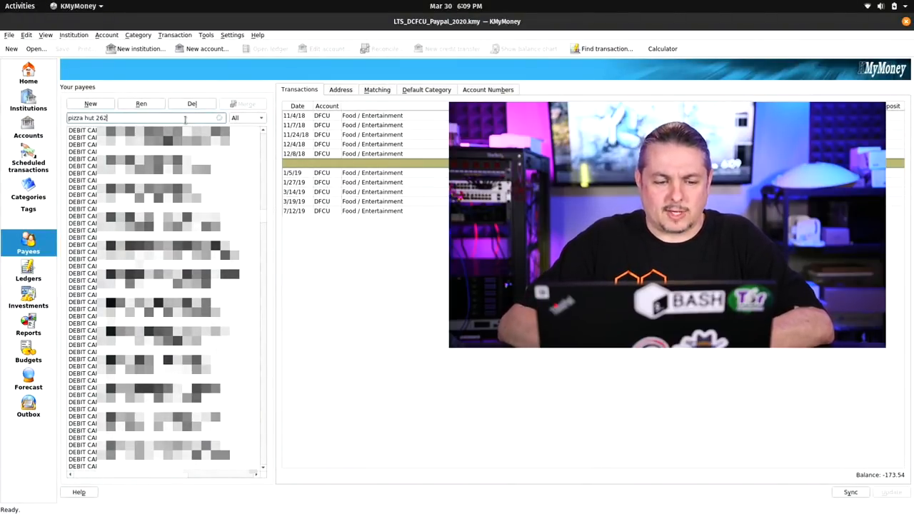
pyautogui.write('pizza hut 262')
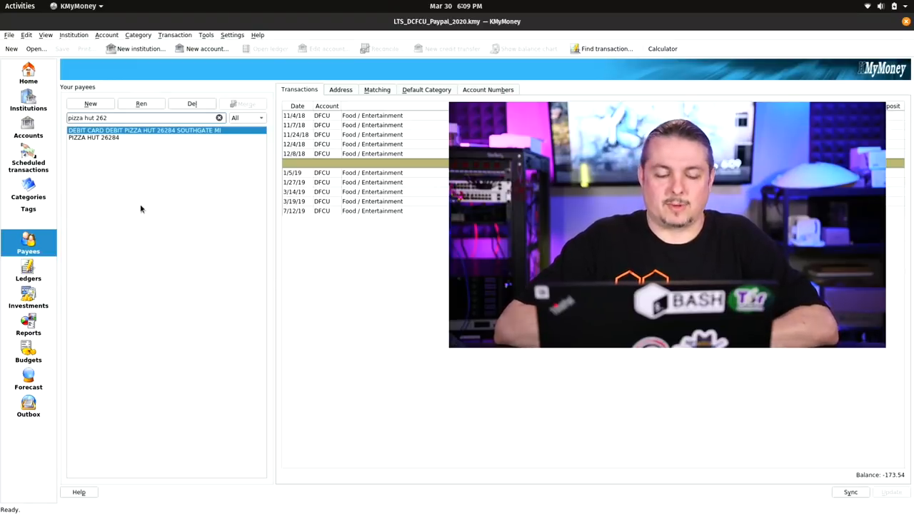
pyautogui.moveTo(202, 168)
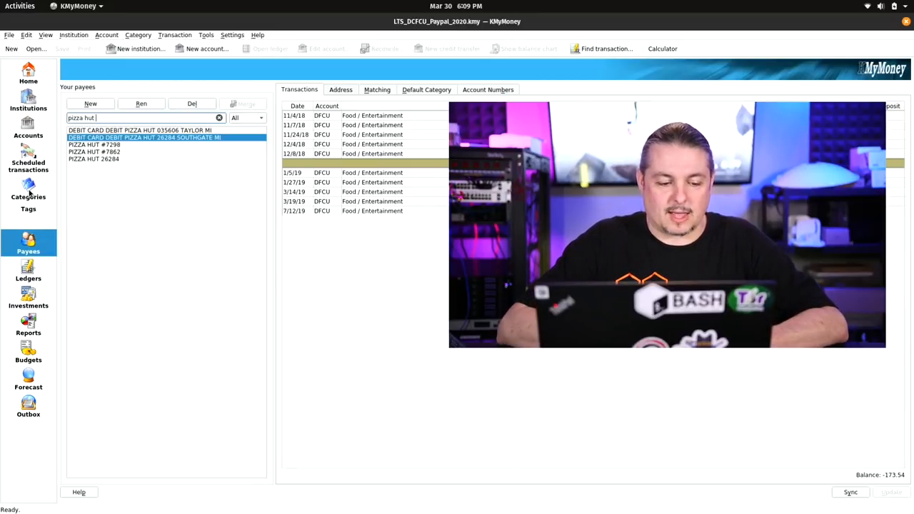
# Open Categories and select the Website Payment, Void of Authorization and Taxes expense categories
pyautogui.click(27, 200)
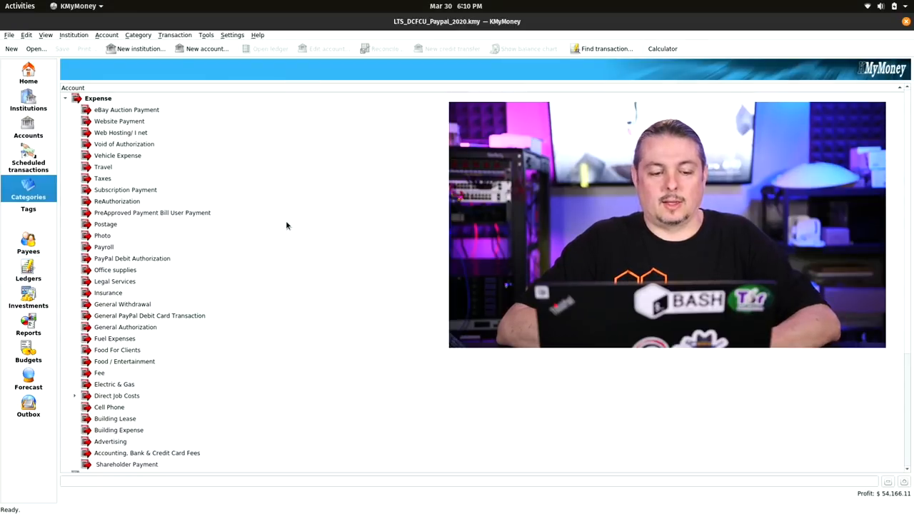
pyautogui.scroll(-3)
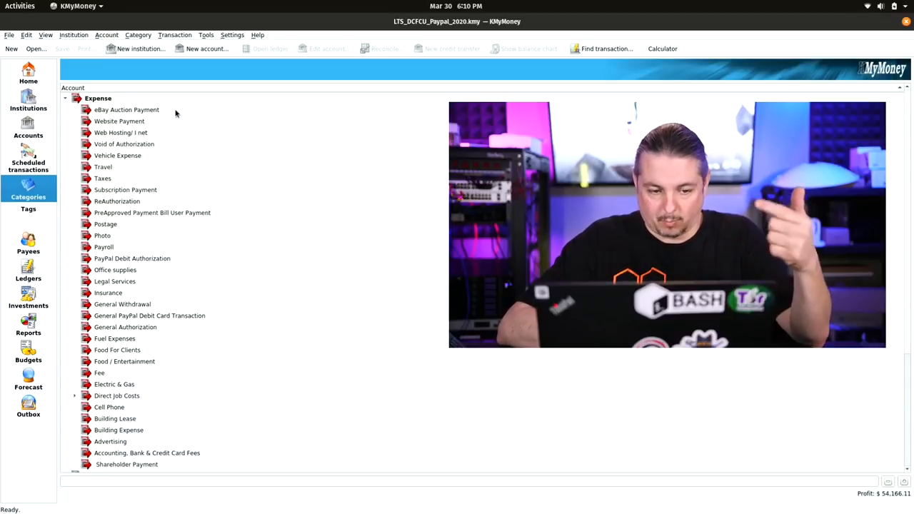
pyautogui.click(119, 121)
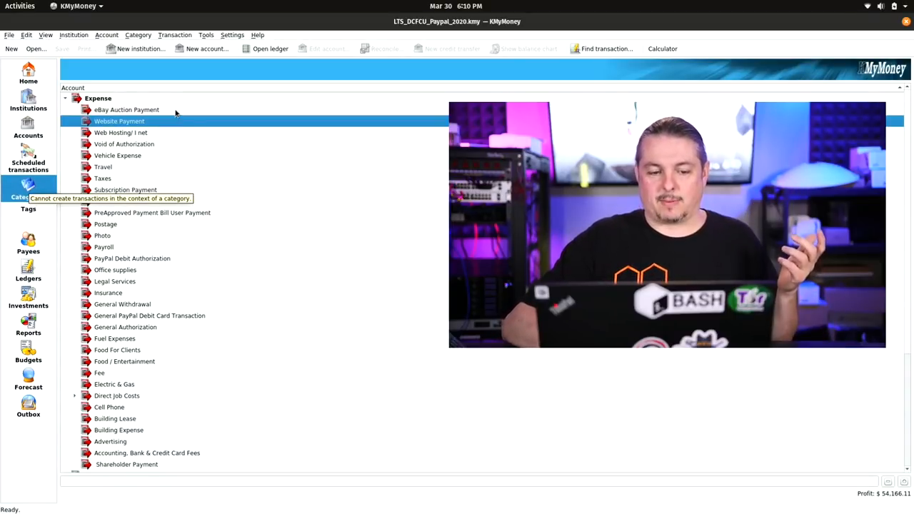
pyautogui.click(123, 144)
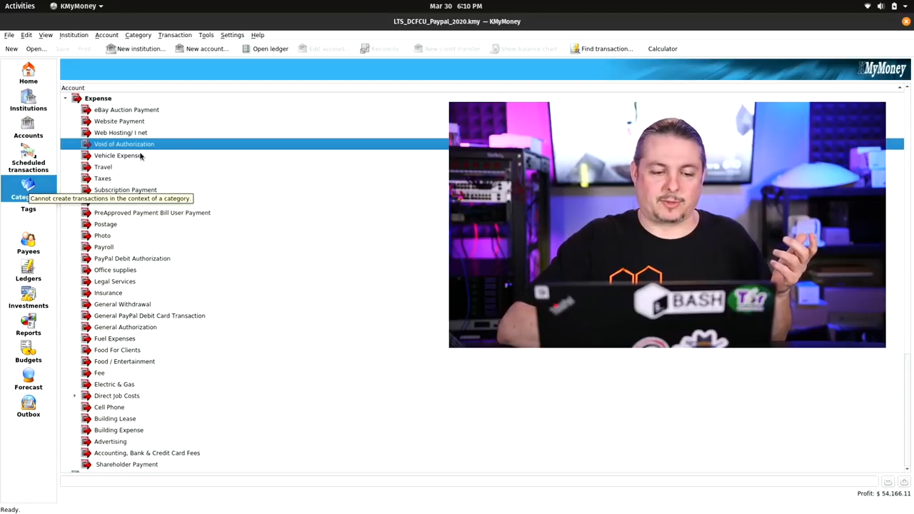
pyautogui.click(103, 178)
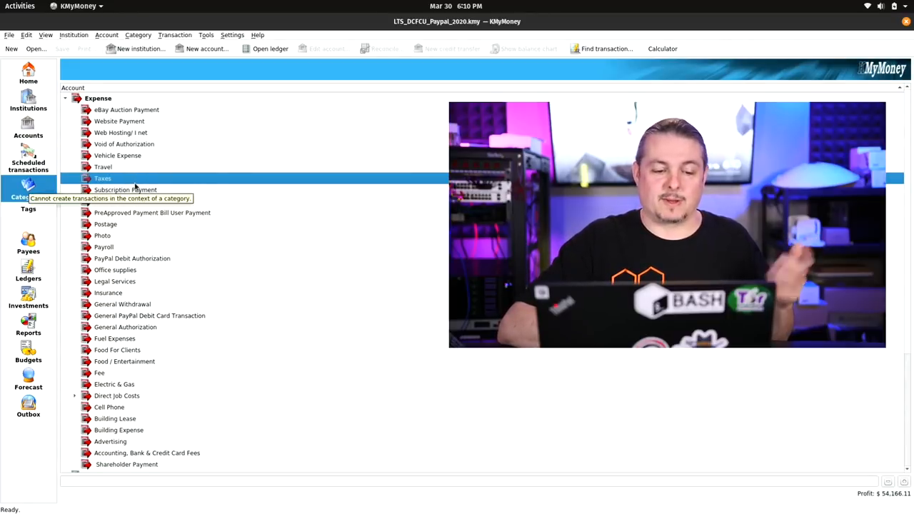
# Select the Reversal of General Account Hold, PayPal Here, Mass Pay and General Payment income categories
pyautogui.scroll(-3)
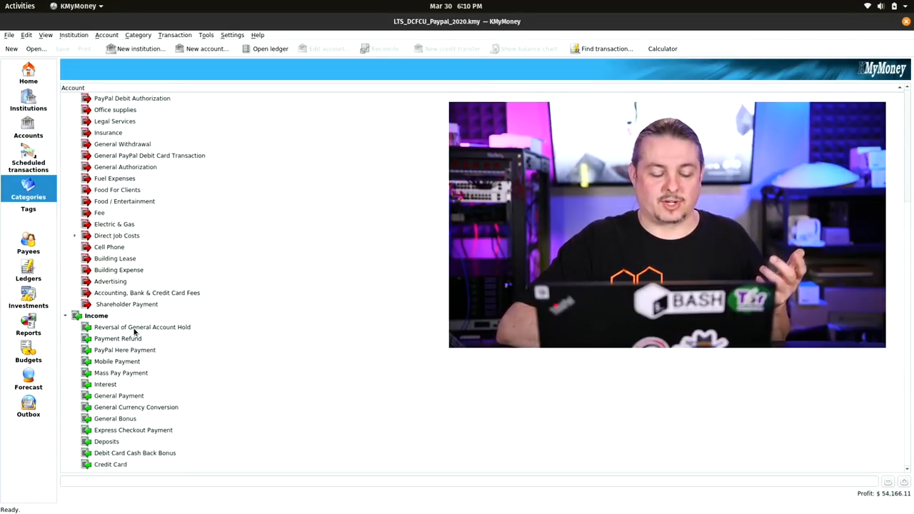
pyautogui.click(142, 327)
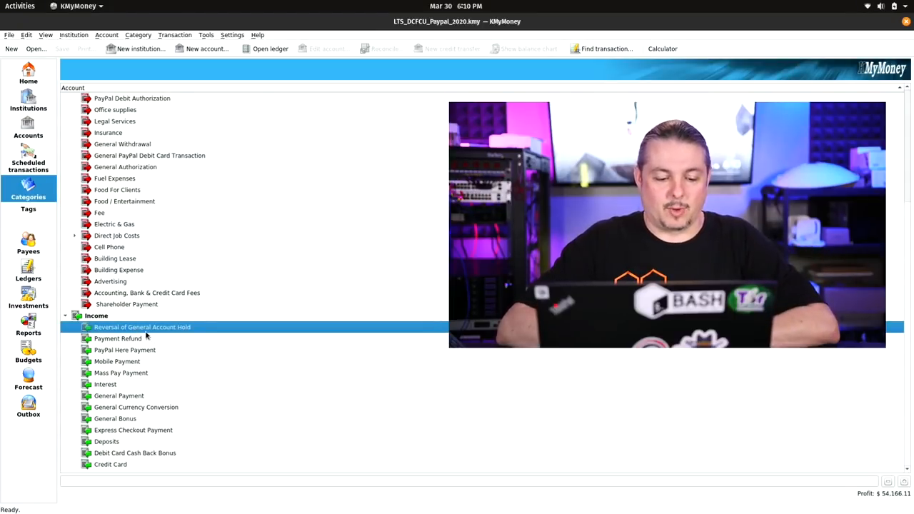
pyautogui.click(125, 350)
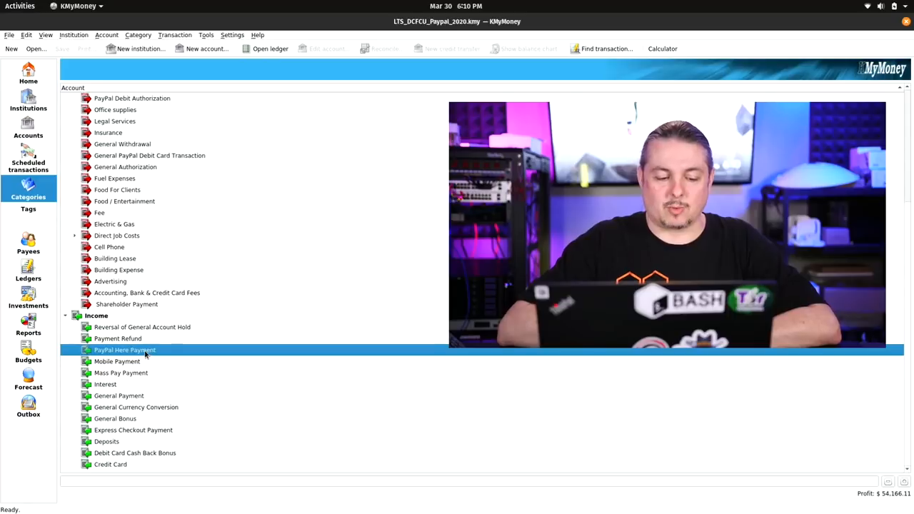
pyautogui.click(121, 373)
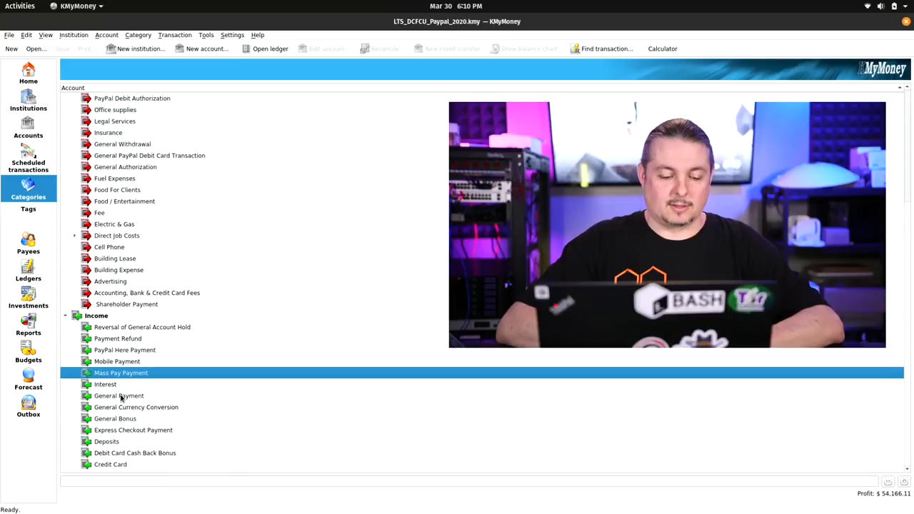
pyautogui.click(118, 395)
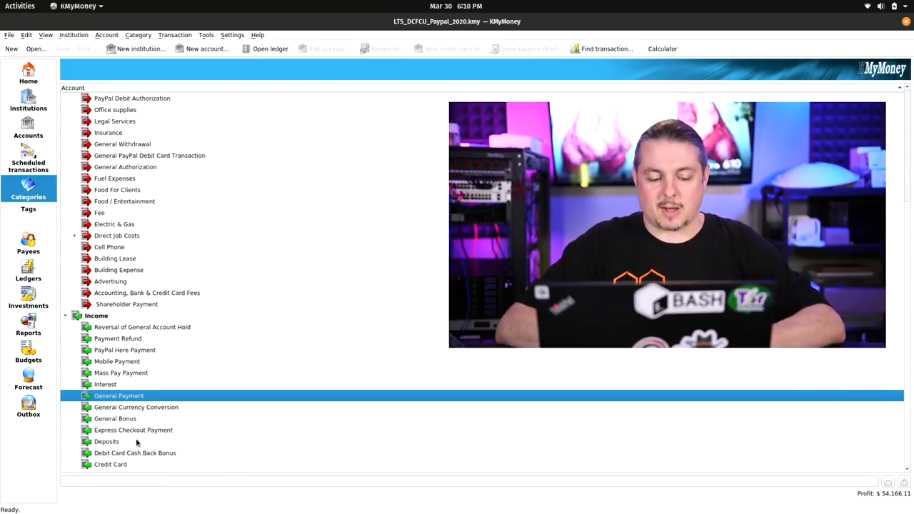
pyautogui.click(106, 441)
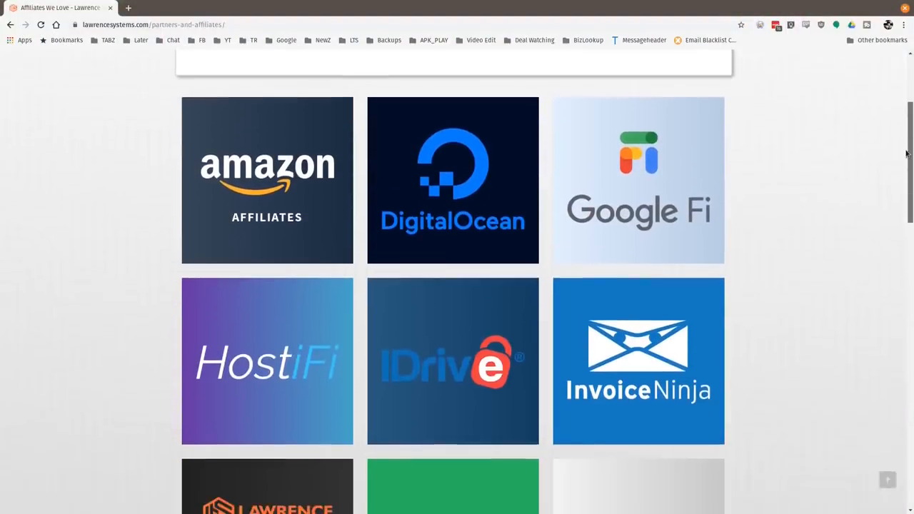
# Scroll the affiliates page down to the Tech Supply Direct coupon card
pyautogui.scroll(-3)
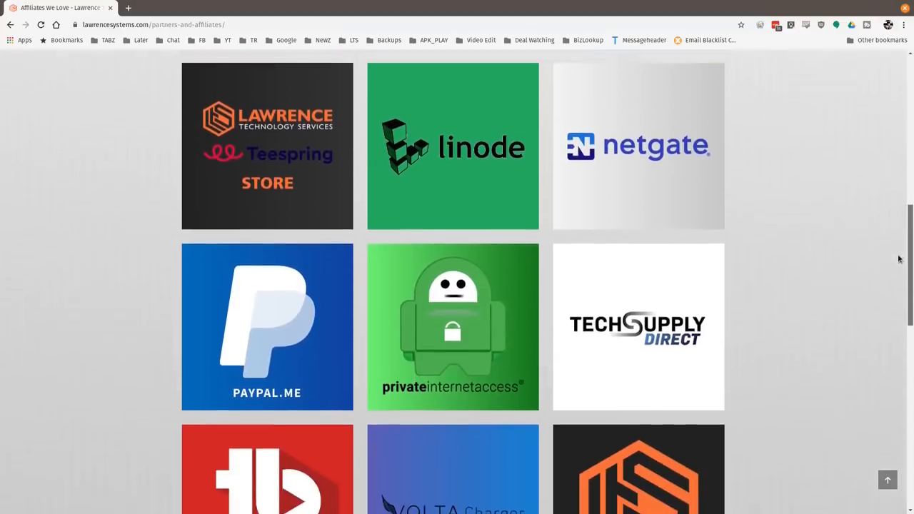
pyautogui.scroll(-3)
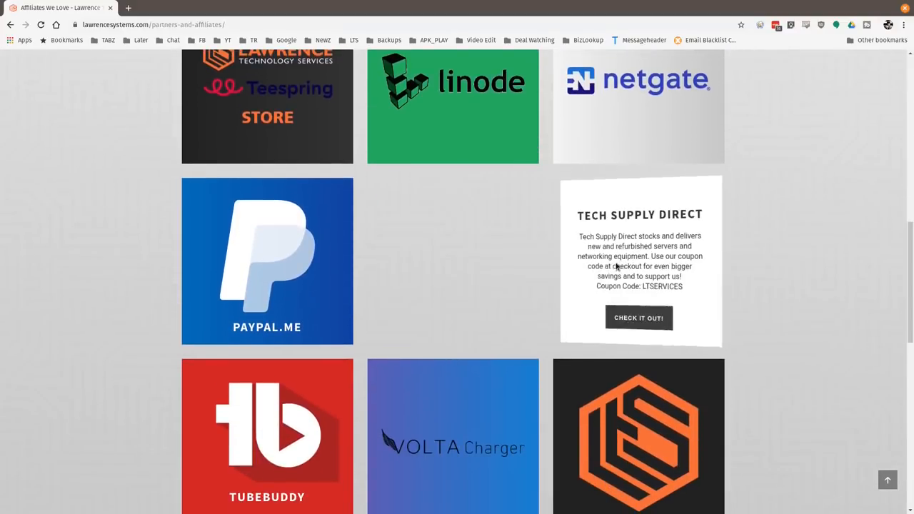